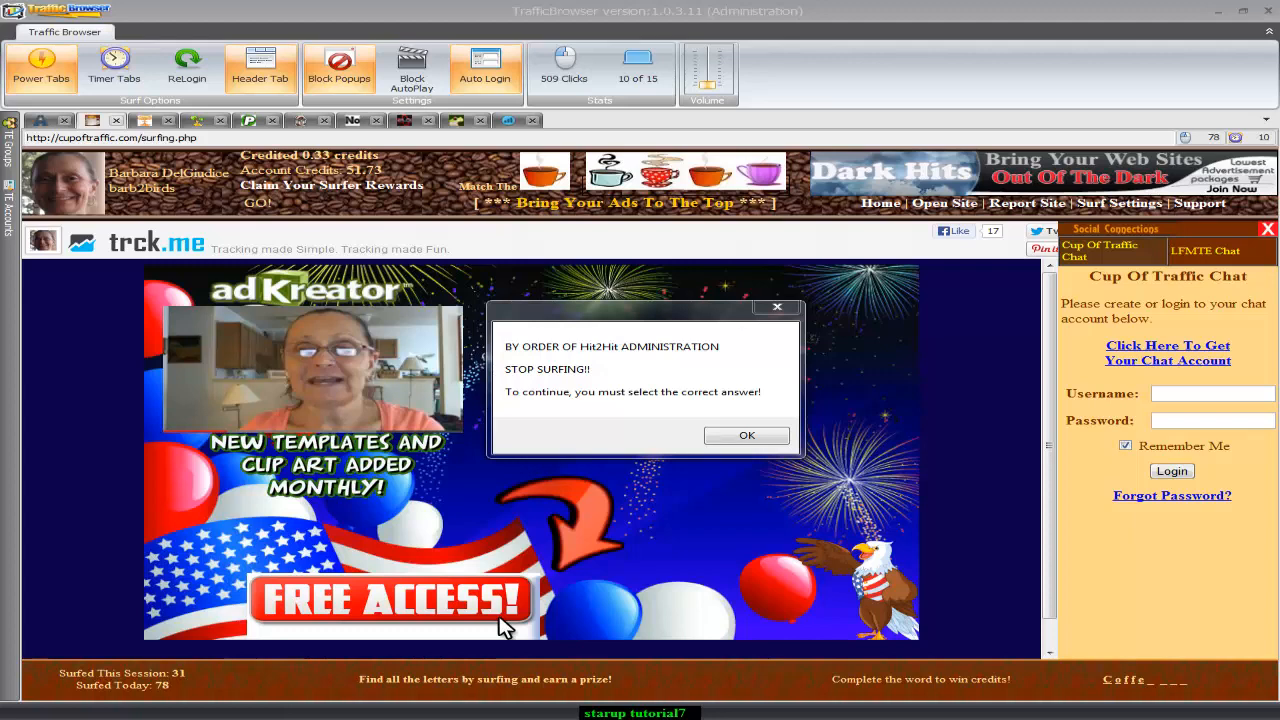
mouse_move(852, 424)
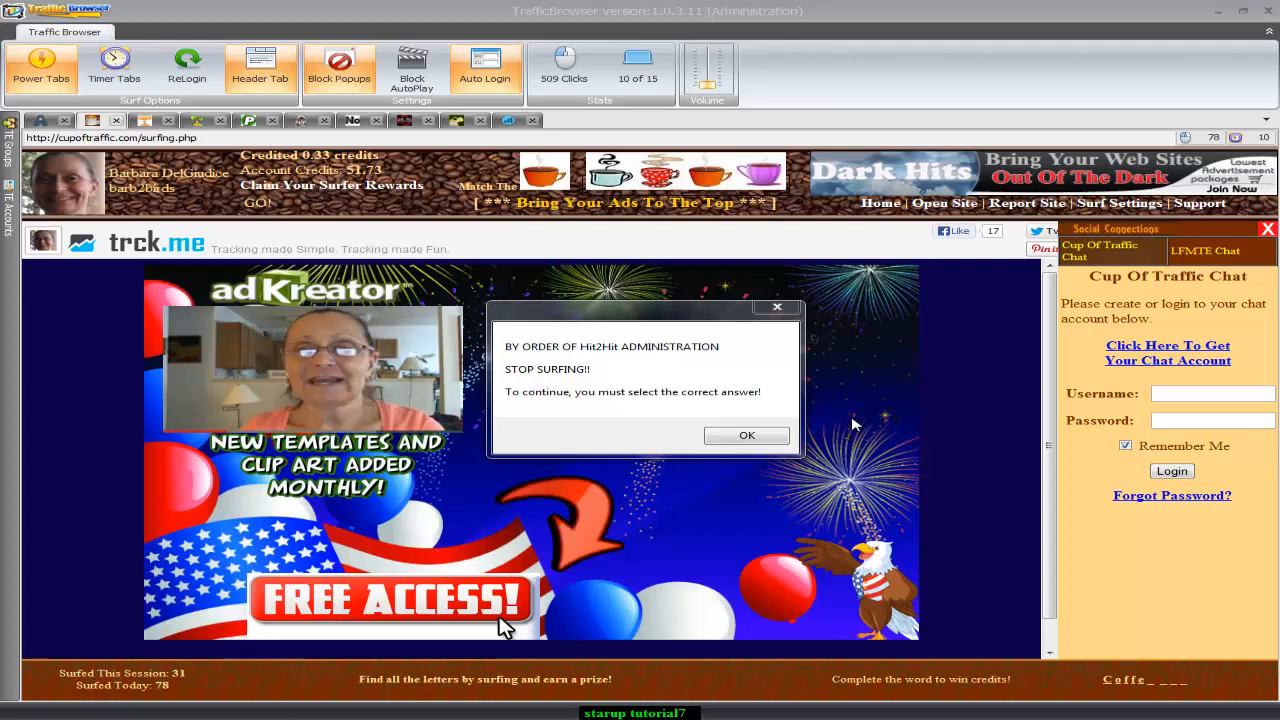
mouse_move(168, 100)
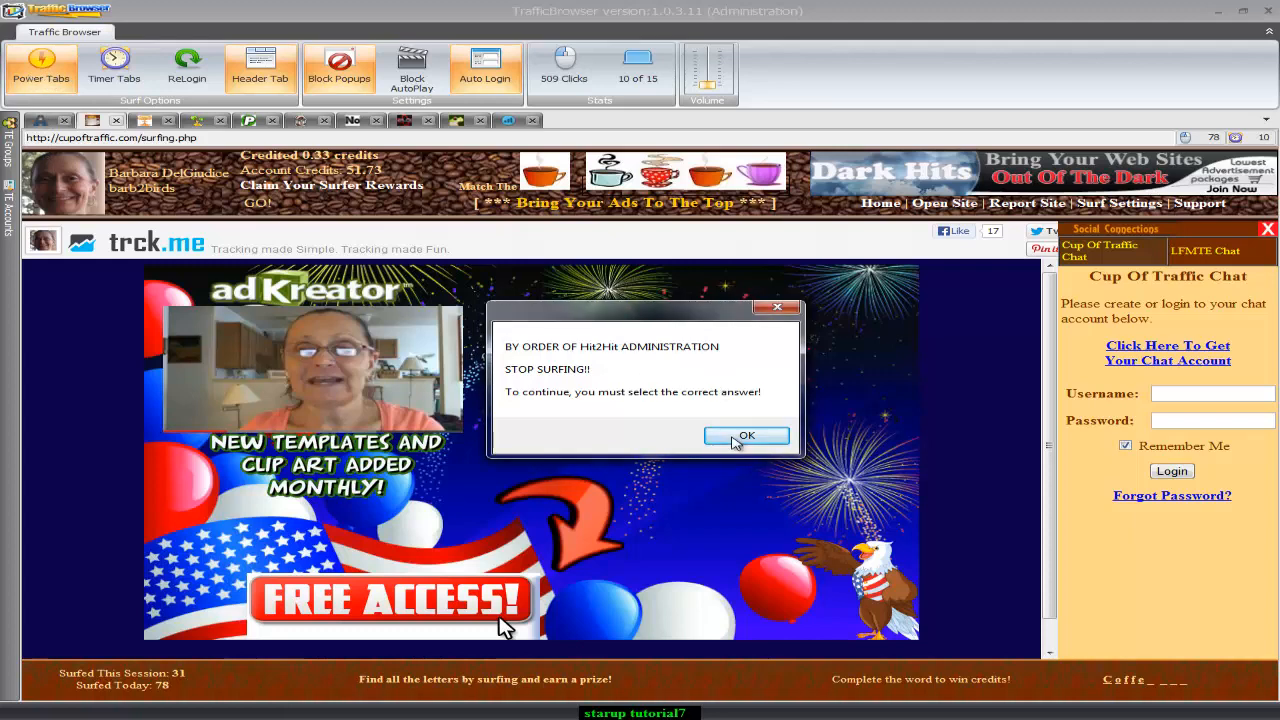
Step: Acknowledge the stop-surfing warning to reveal the 50,000-miles-an-hour verification question
click(746, 436)
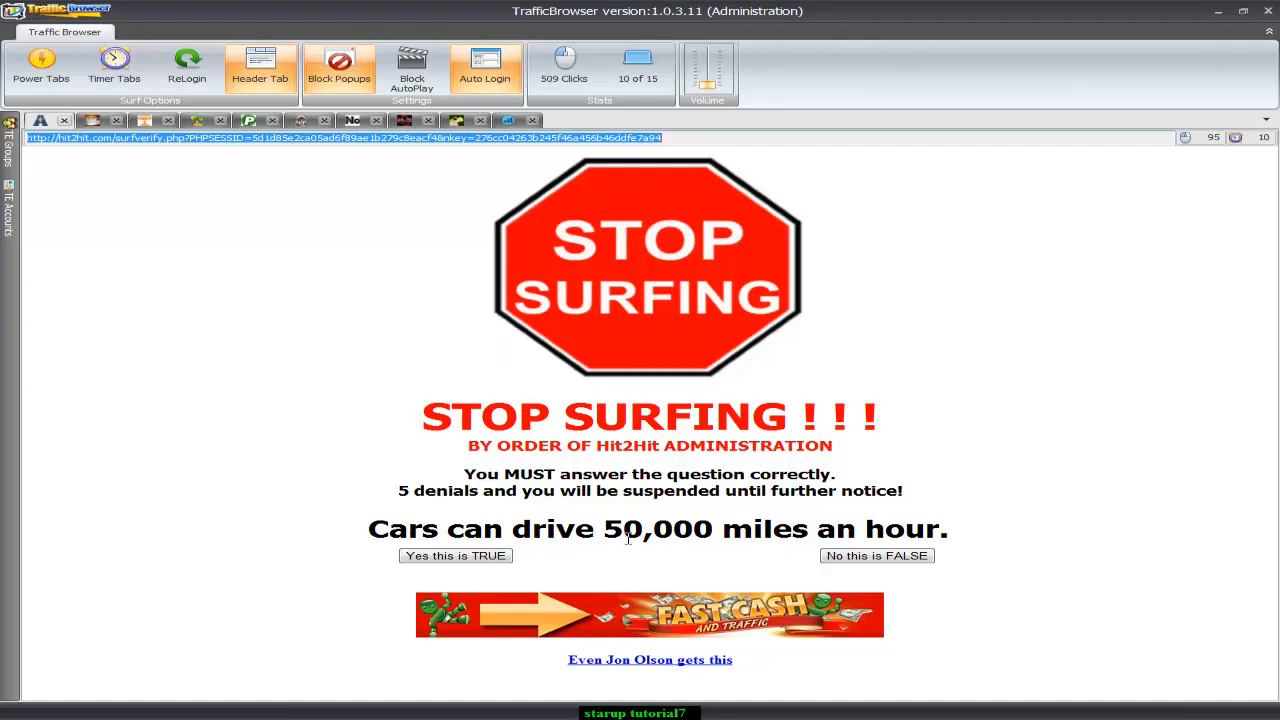
mouse_move(788, 540)
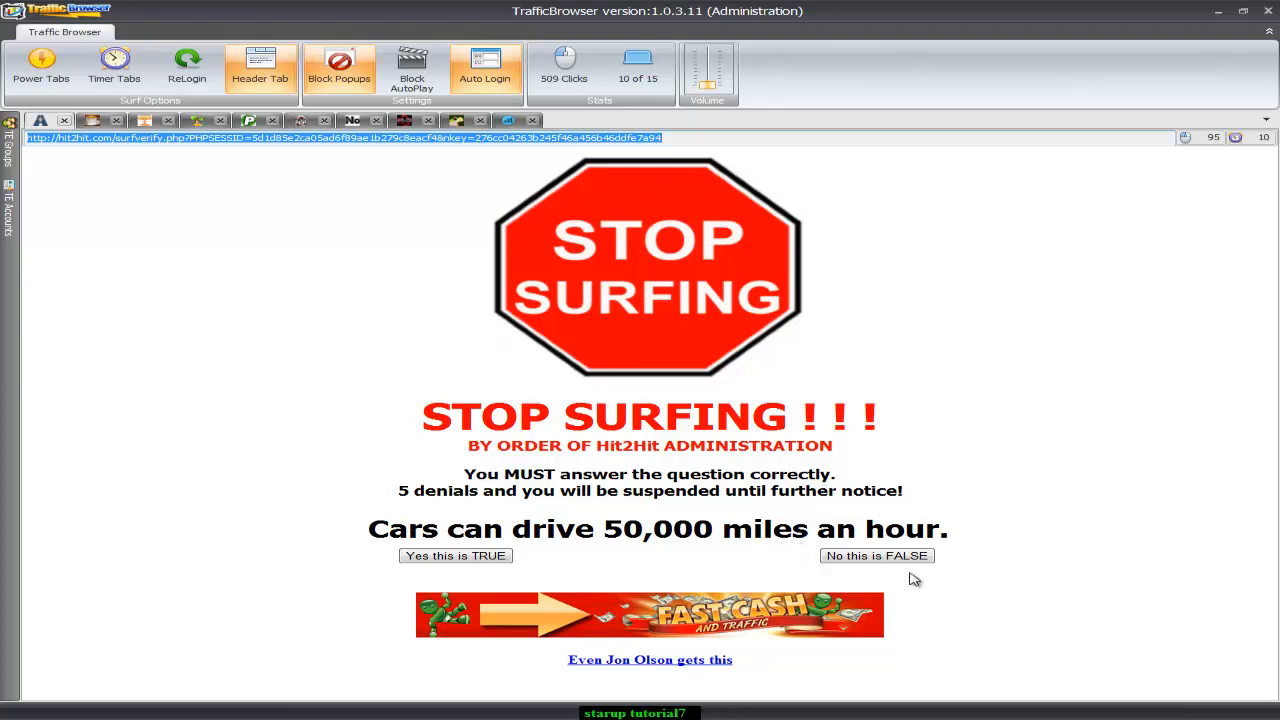
Step: Answer 'No this is FALSE' and confirm, earning the 5-credit correct-answer page
click(876, 556)
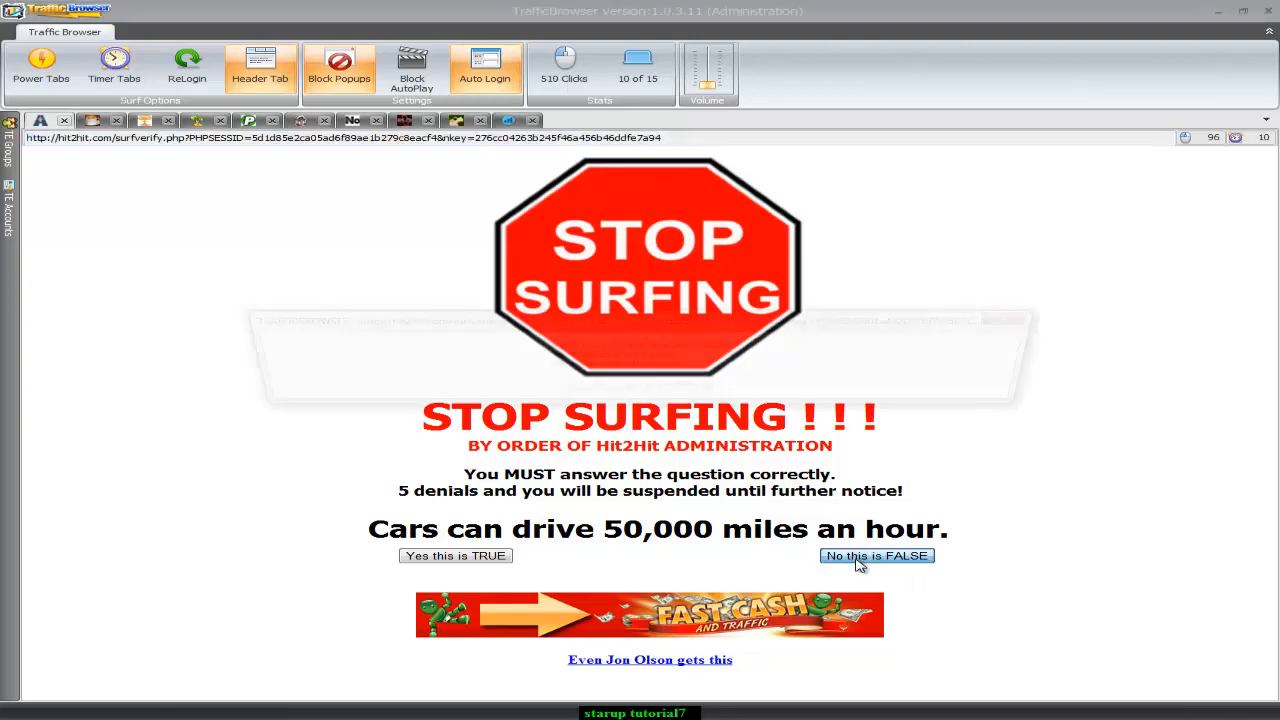
click(876, 556)
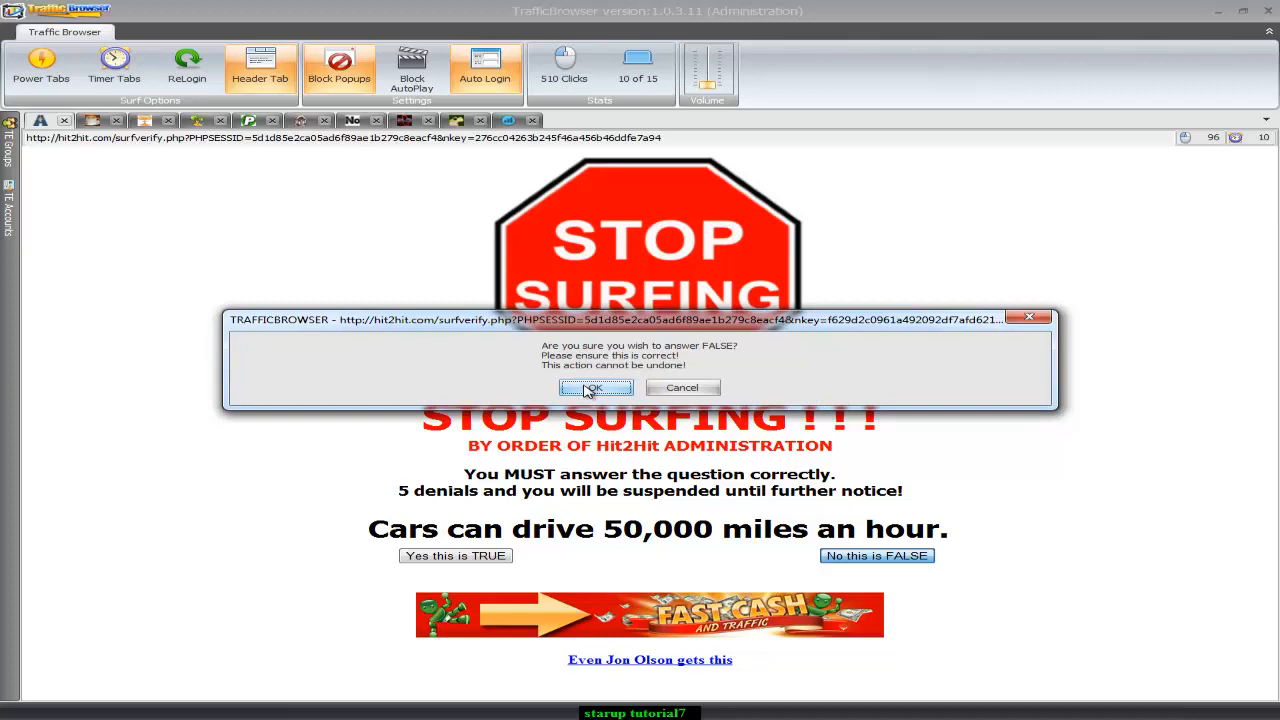
click(590, 388)
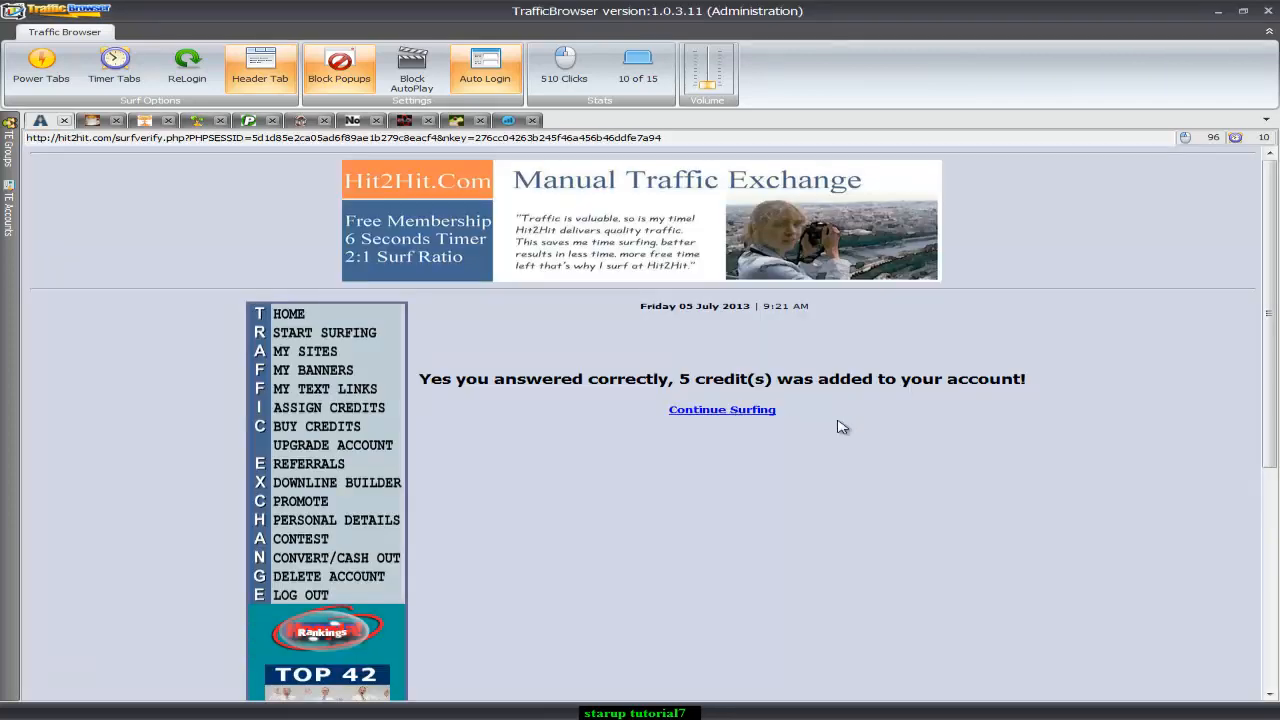